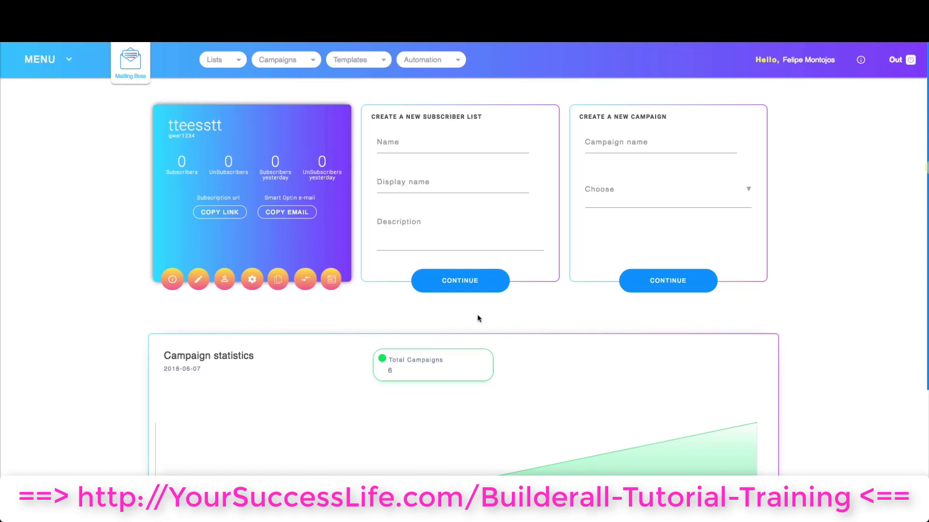
mouse_move(794, 162)
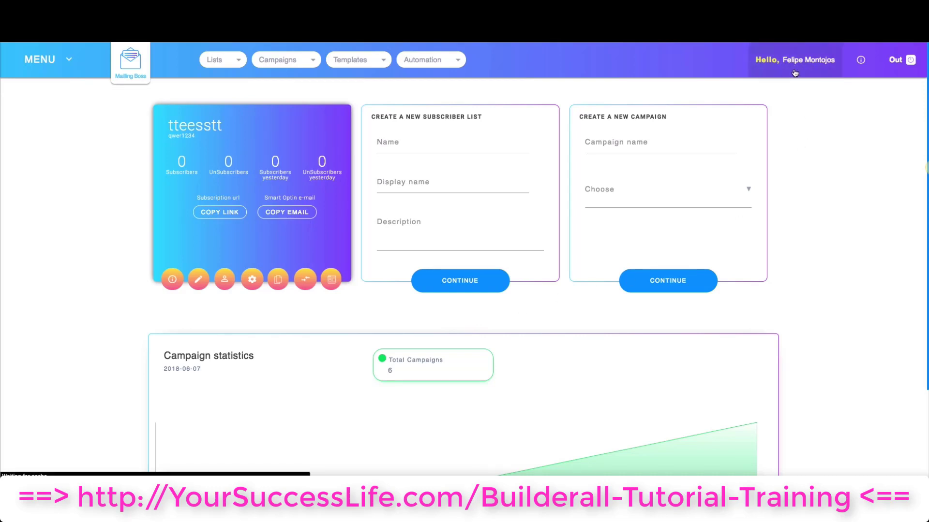
click(795, 59)
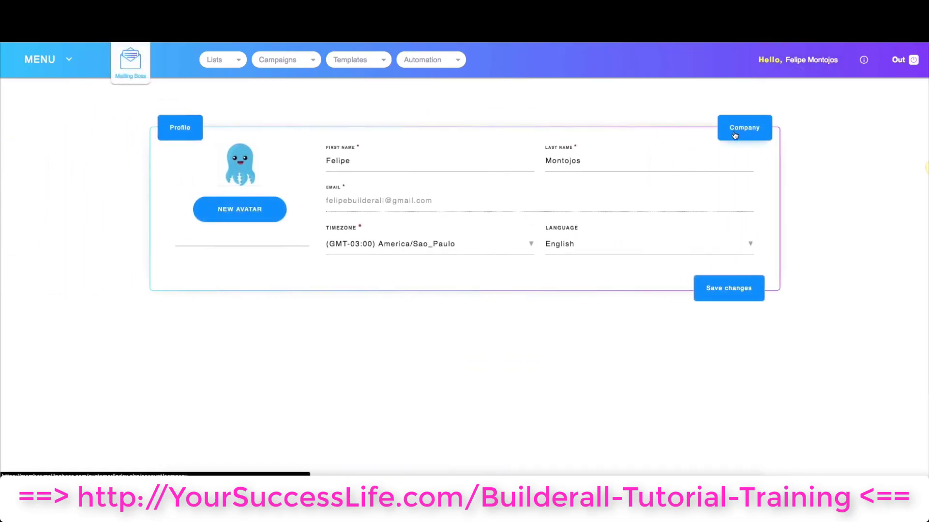
click(743, 127)
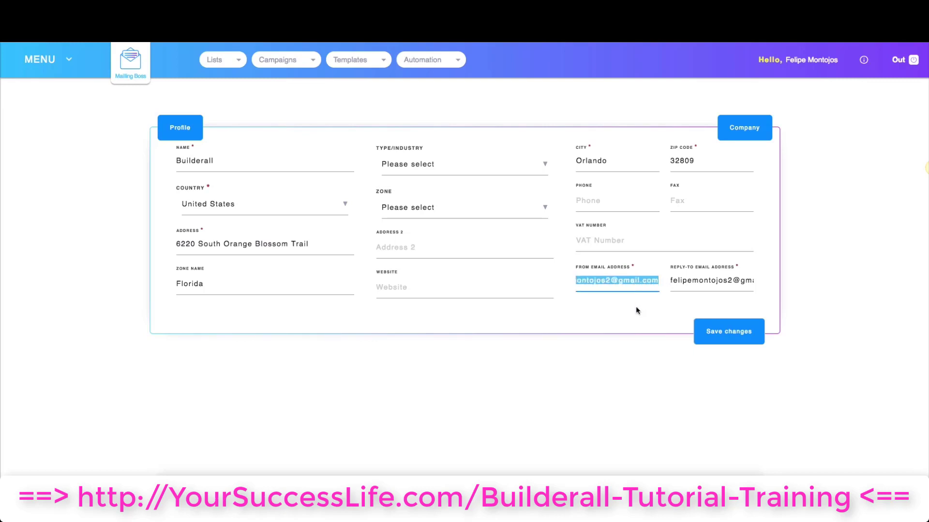
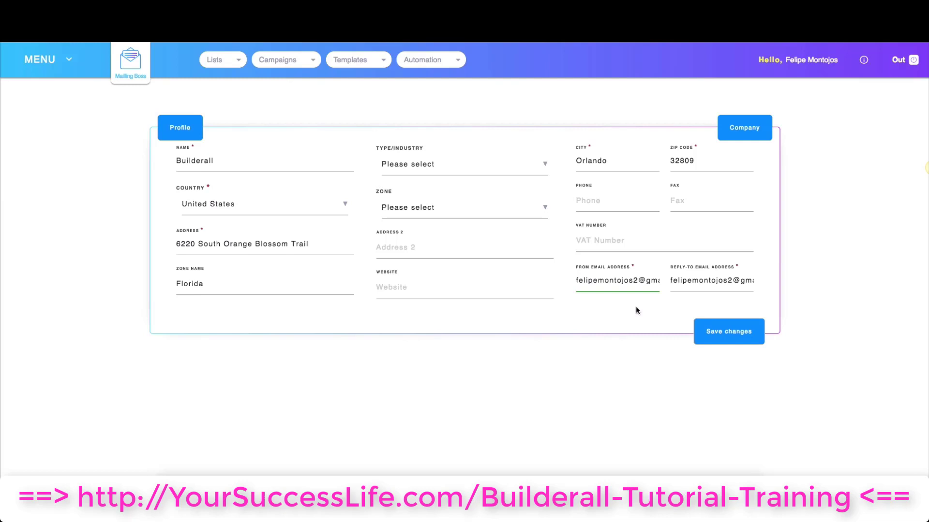
mouse_move(620, 308)
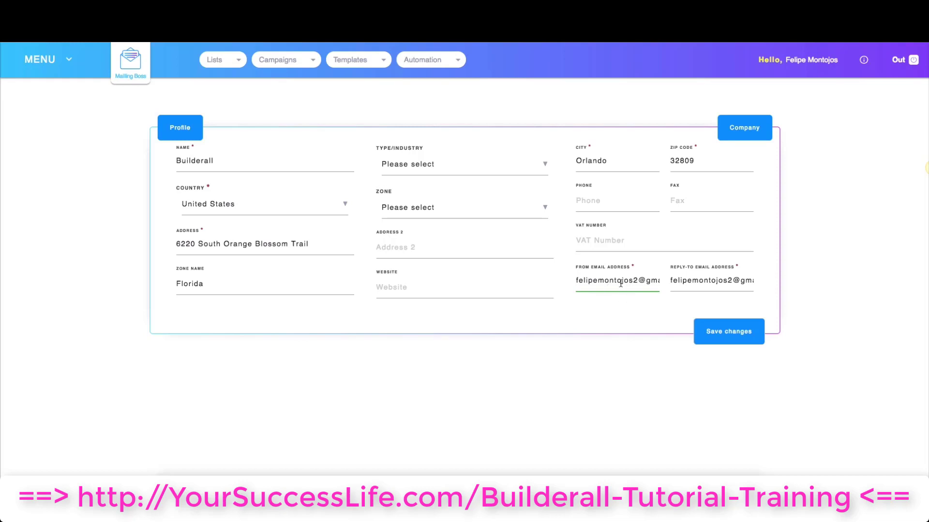
Go to the Lists overview showing tteesstt, Tutorial, TestForm and book sell.
click(218, 59)
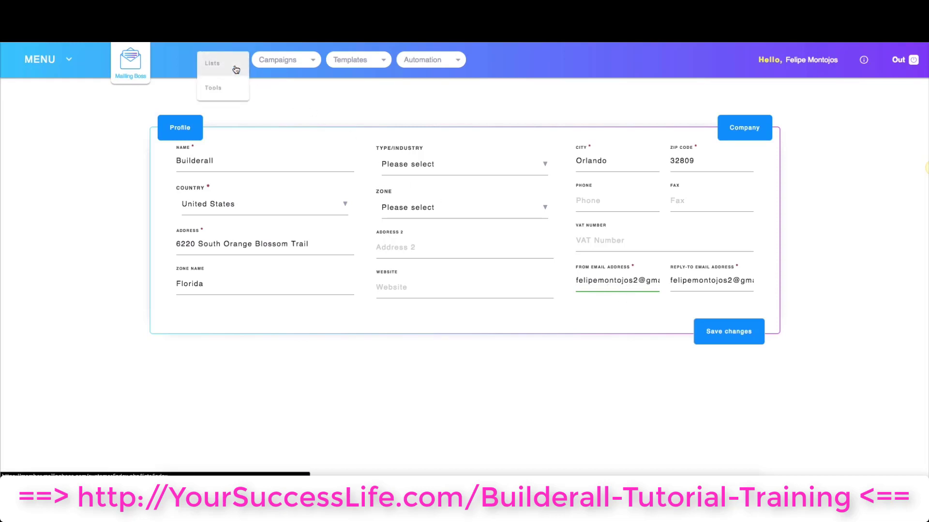
click(212, 63)
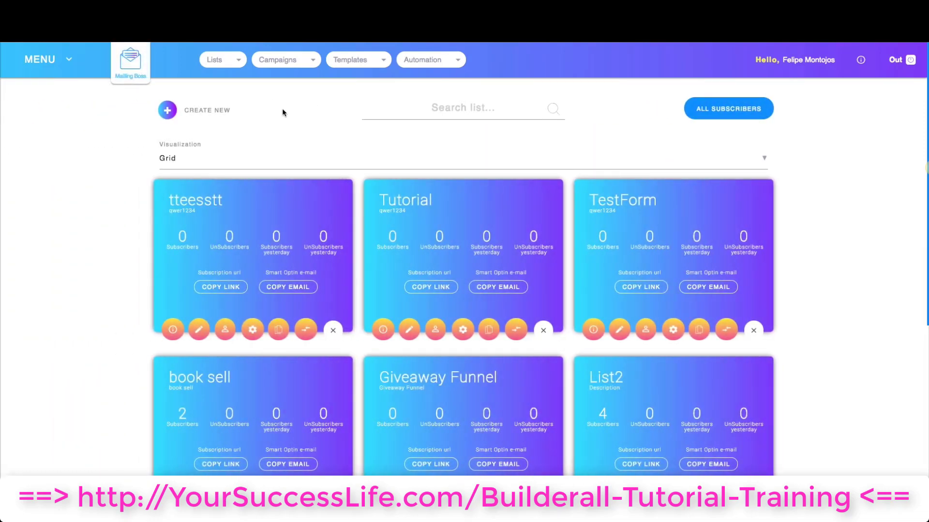
mouse_move(286, 127)
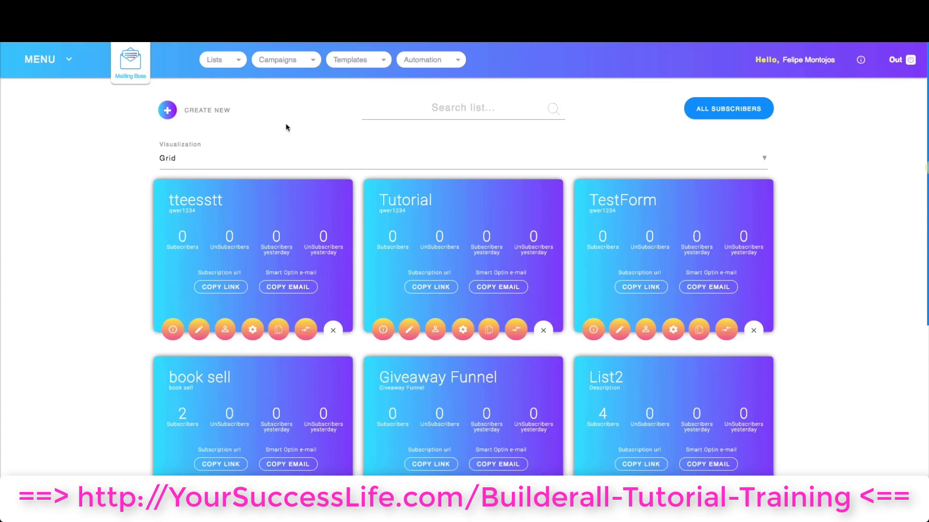
mouse_move(199, 330)
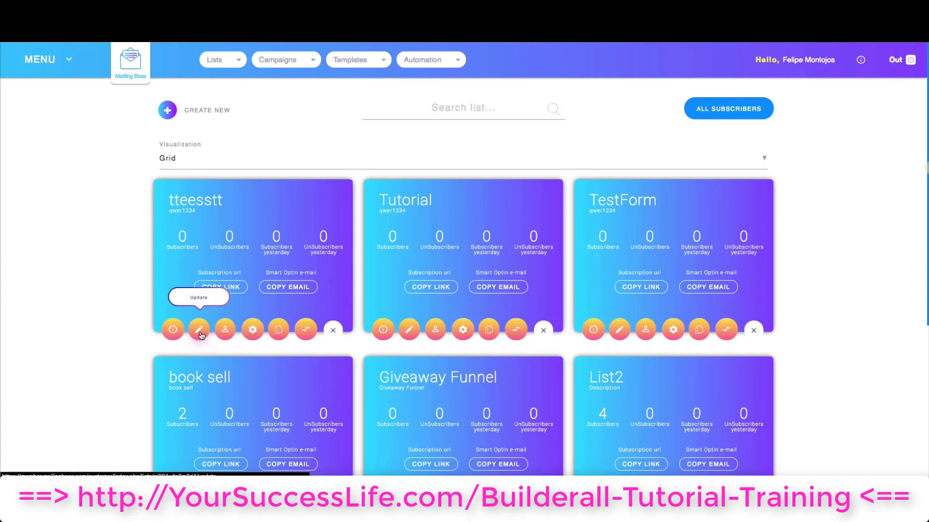
Review tteesstt's company details, notifications and advanced sender settings, then save the list.
click(198, 330)
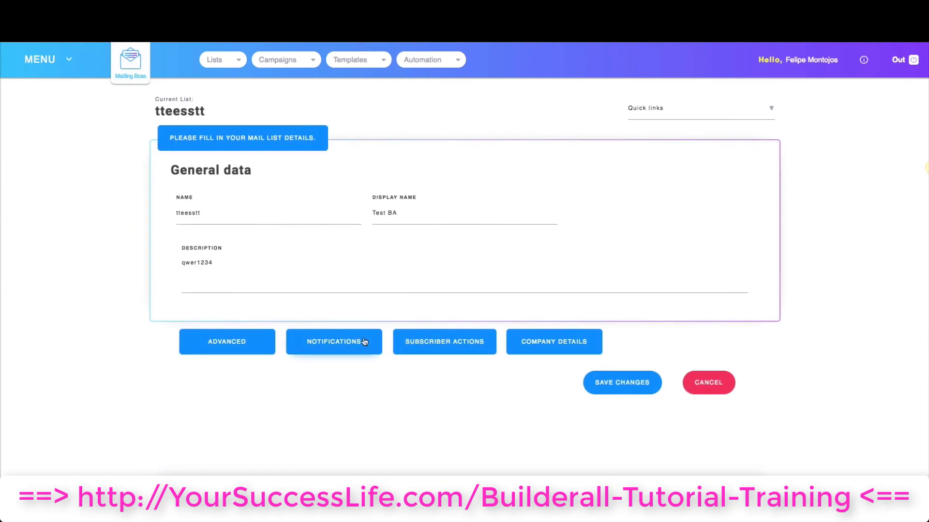
click(551, 342)
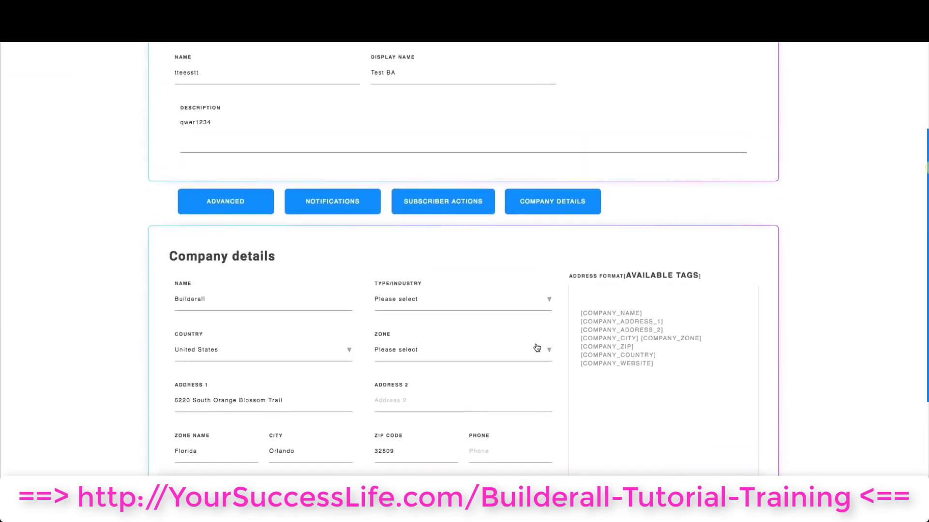
click(331, 201)
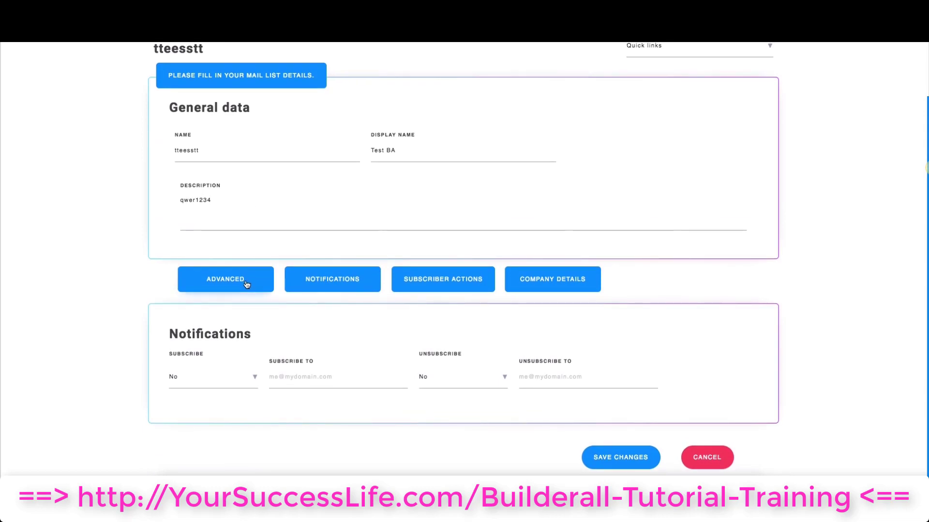
click(225, 279)
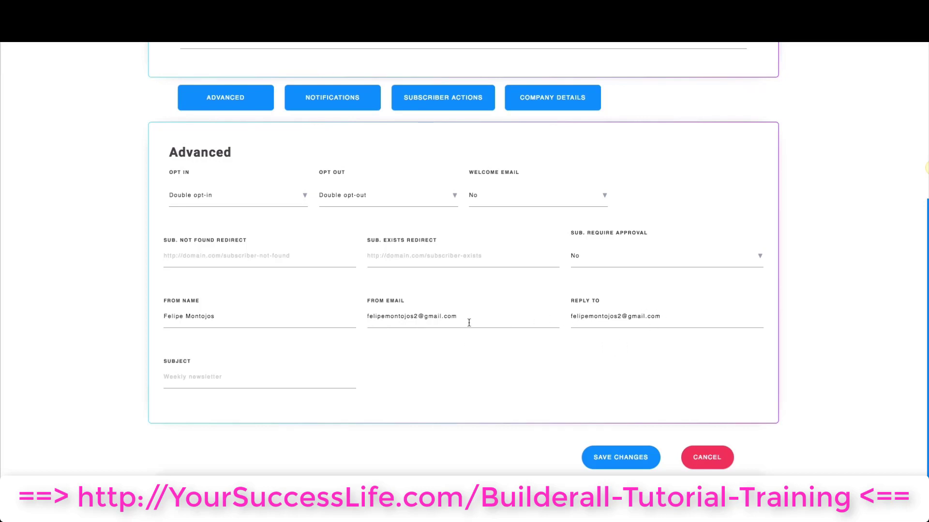
mouse_move(441, 372)
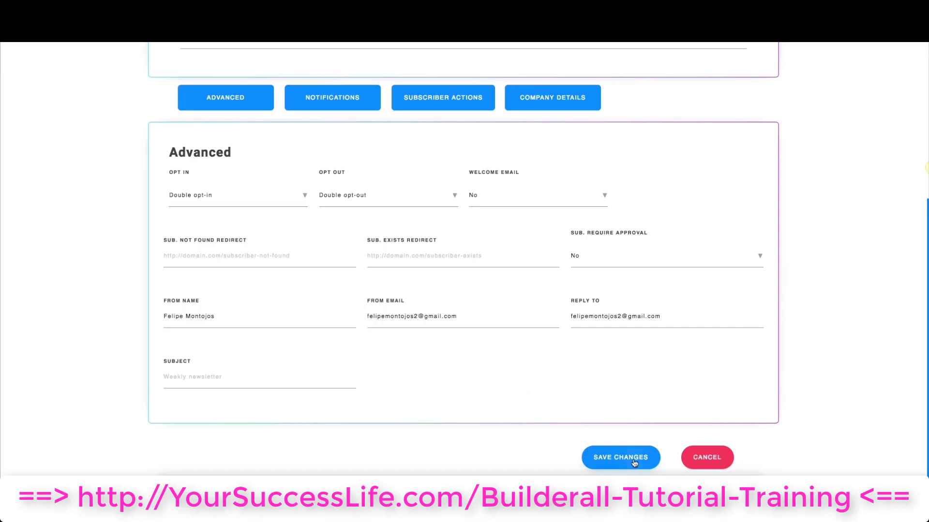
click(620, 457)
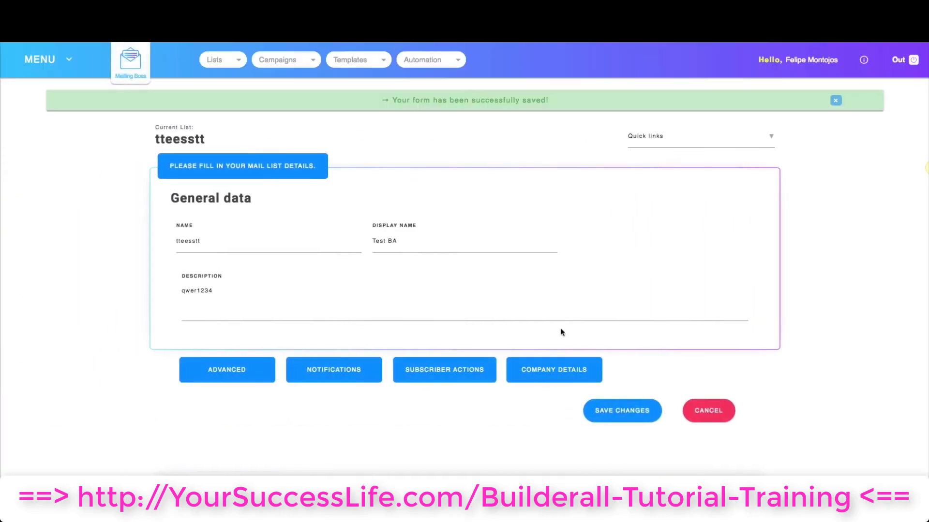
Open the Dj Course Link campaign's edit wizard from the Campaigns list.
click(285, 59)
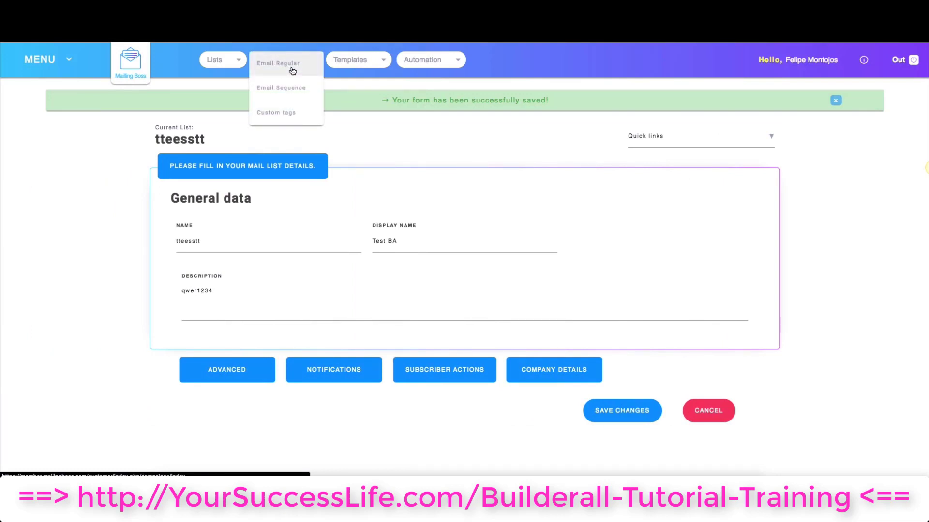
click(277, 63)
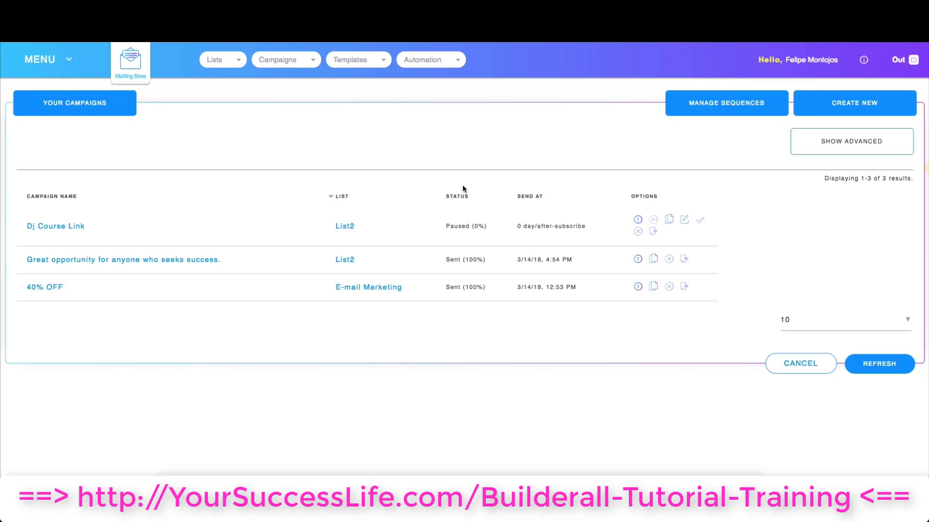
mouse_move(632, 294)
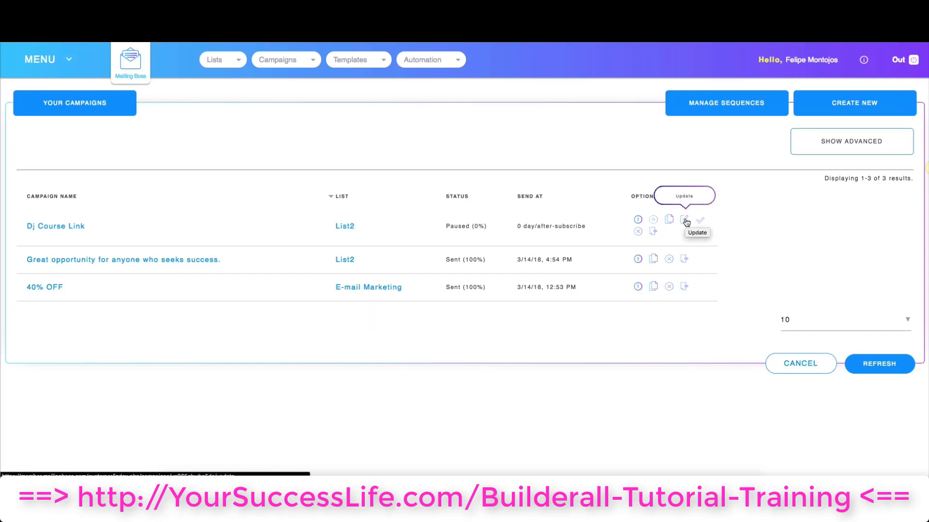
click(684, 220)
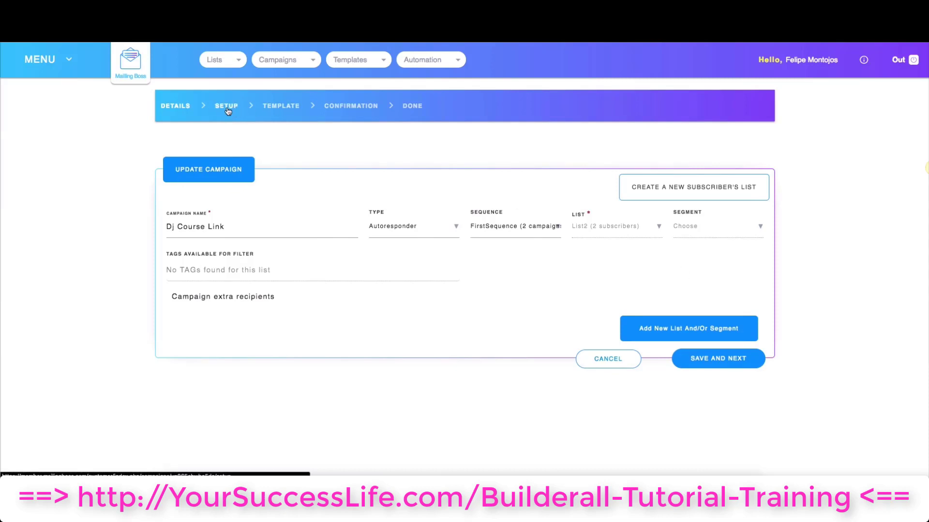
Show the Dj Course Link setup with from name, from and reply-to addresses, and subject Music Course.
click(717, 358)
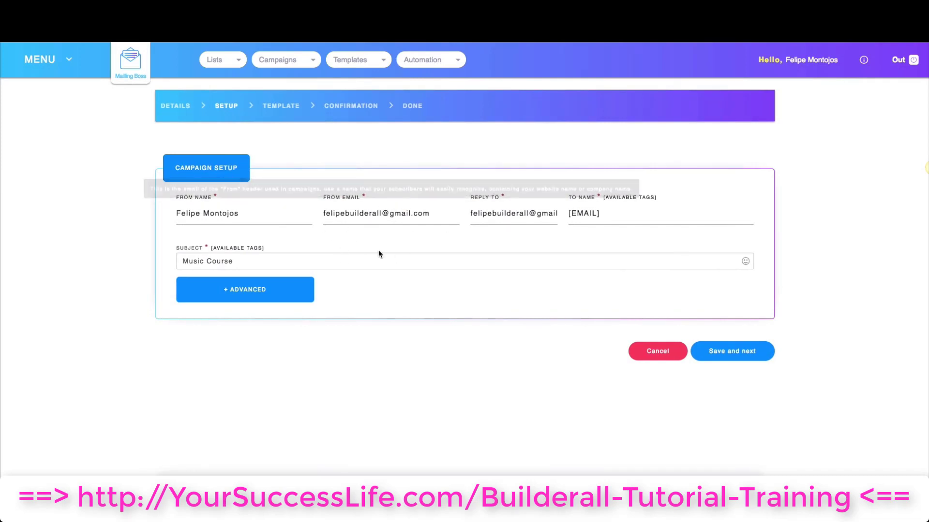
mouse_move(370, 253)
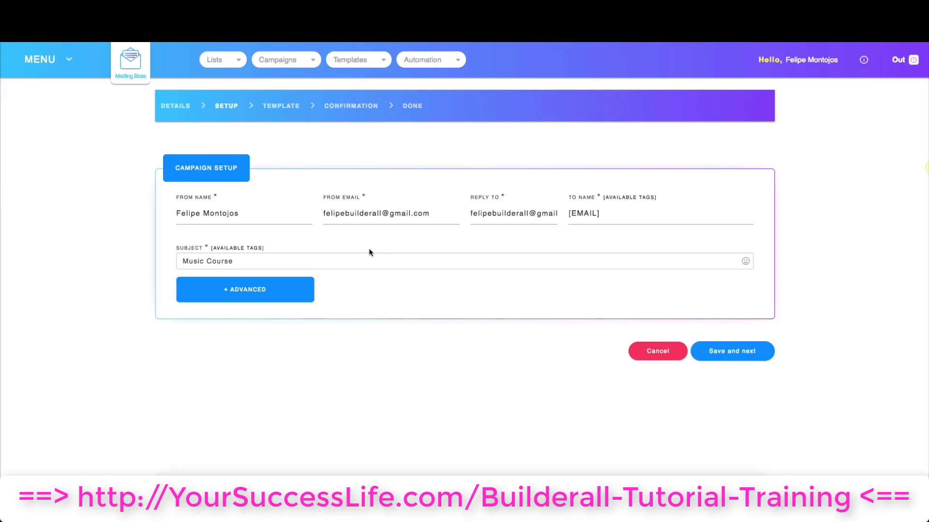
mouse_move(643, 176)
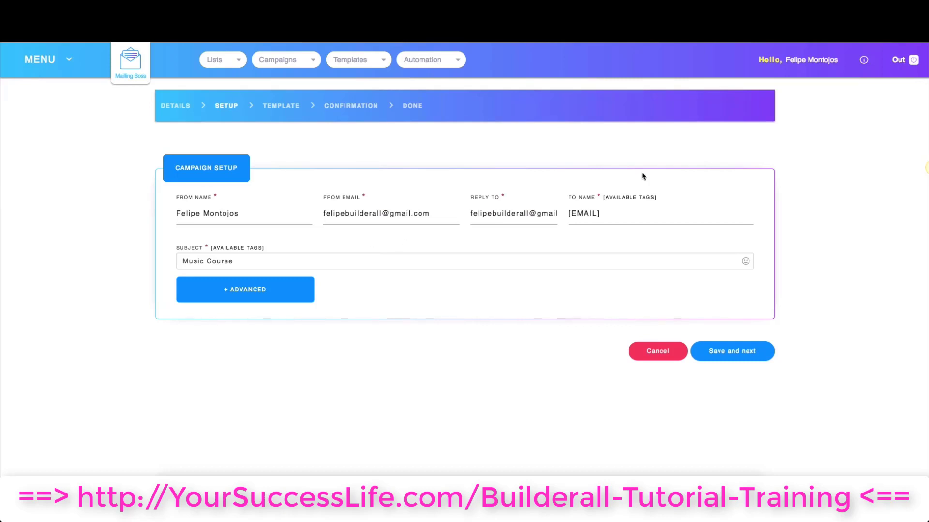
mouse_move(286, 63)
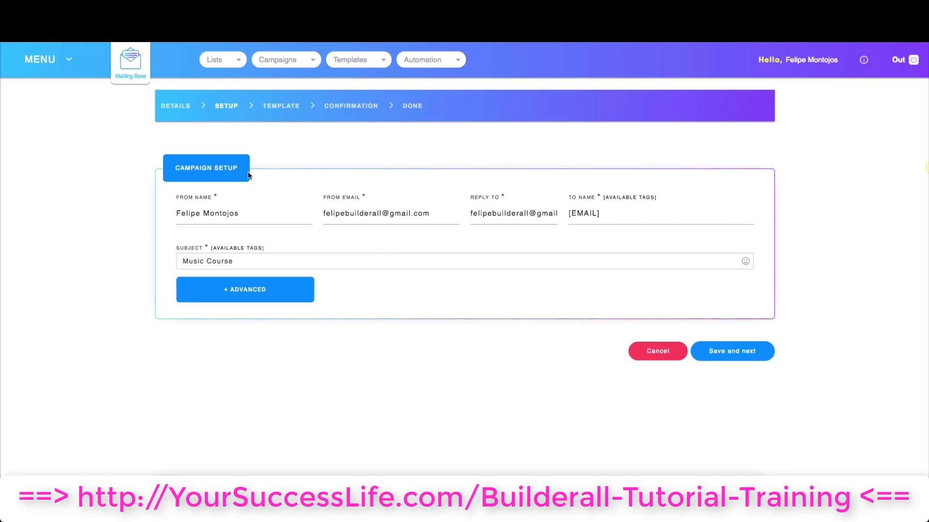
Go to Sending domains via MENU > Domains, cancelling out of Create New.
click(39, 59)
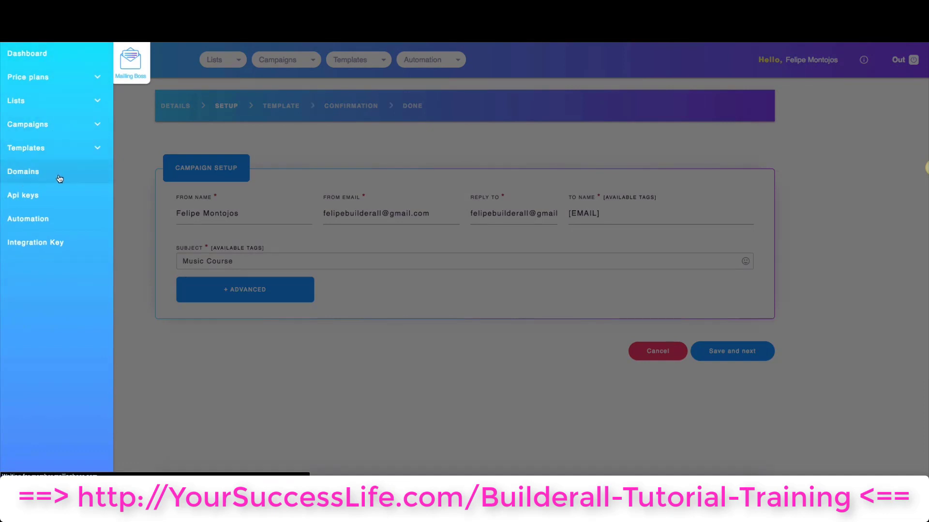
click(24, 171)
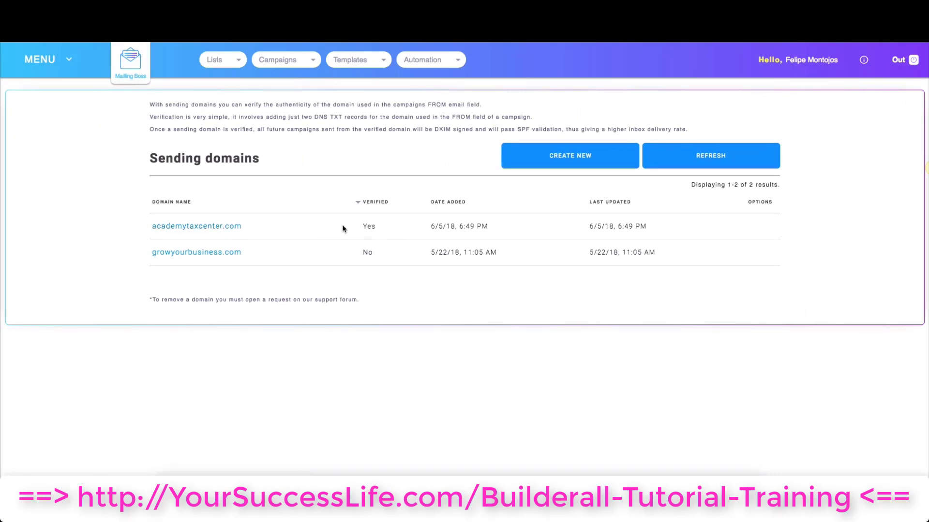
mouse_move(372, 244)
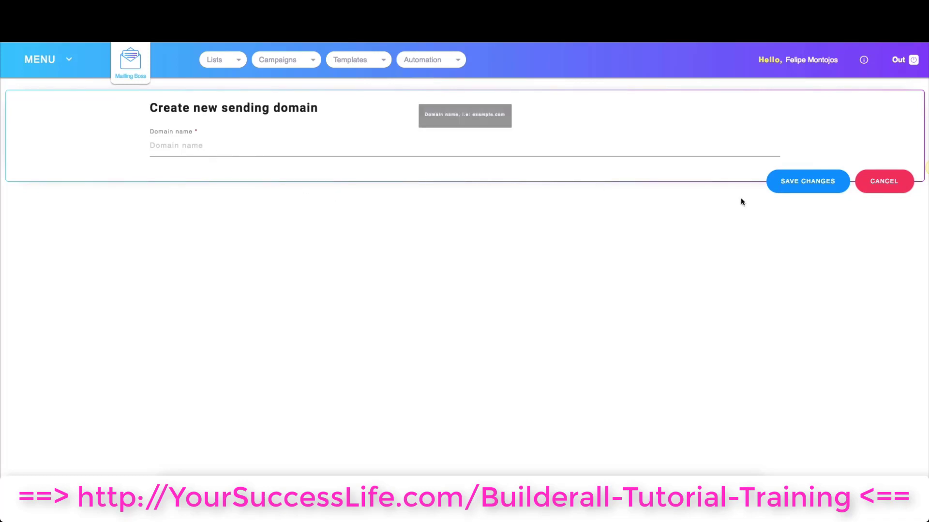
click(883, 181)
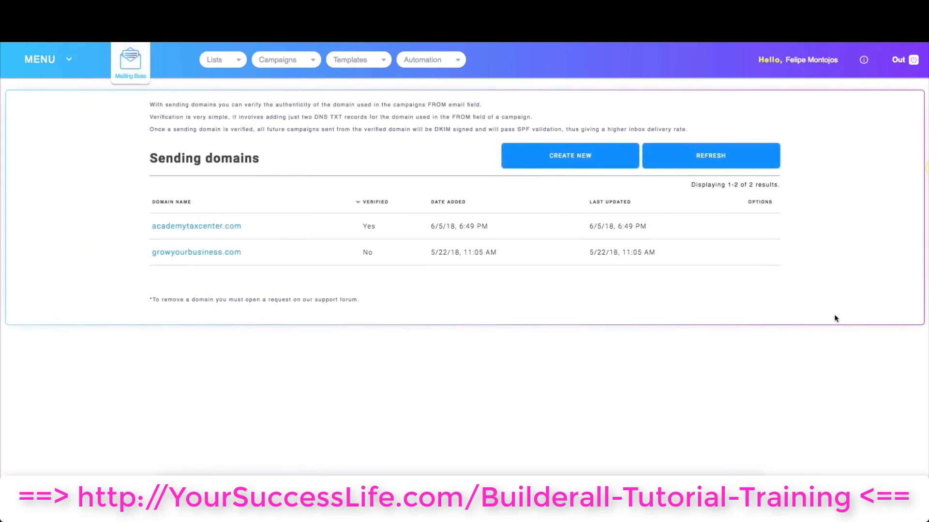
mouse_move(386, 256)
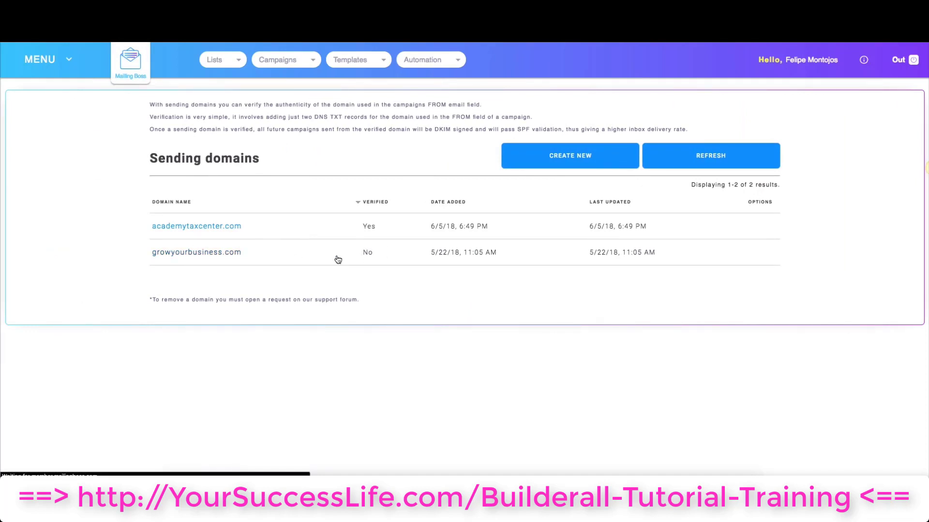
Review growyourbusiness.com's TXT, SPF and CNAME records, attempt verification, then cancel back.
click(196, 252)
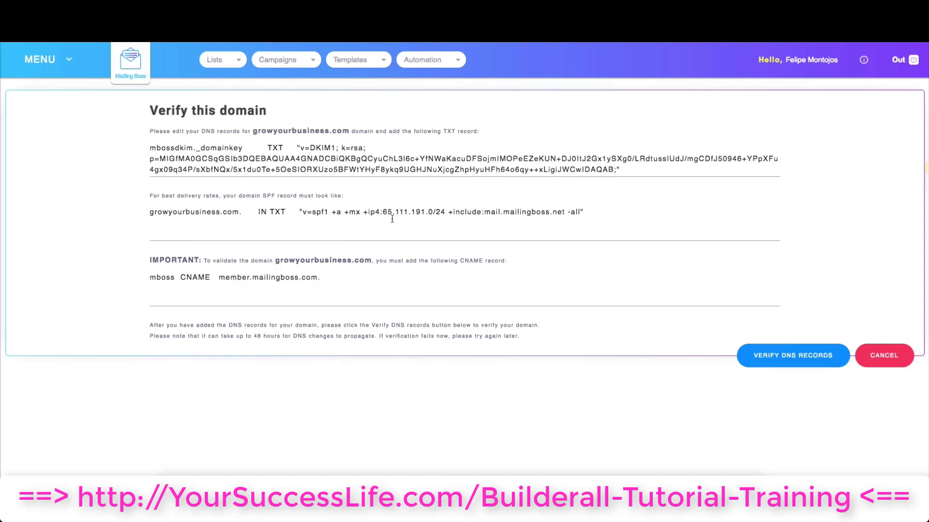
mouse_move(332, 186)
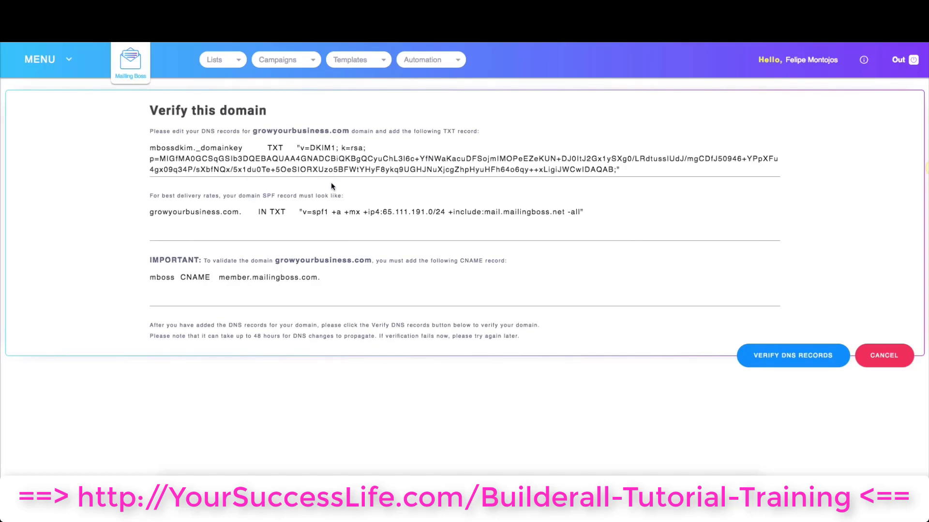
drag(272, 158, 619, 169)
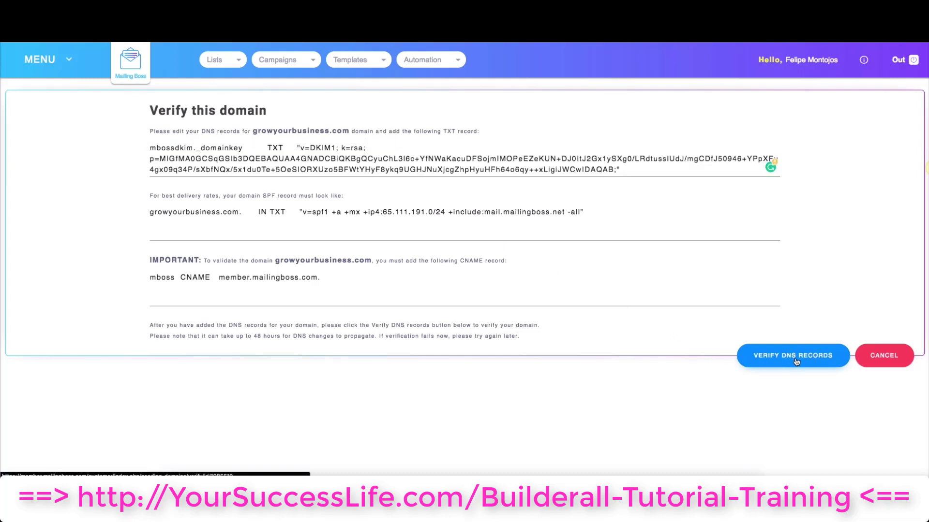
click(792, 355)
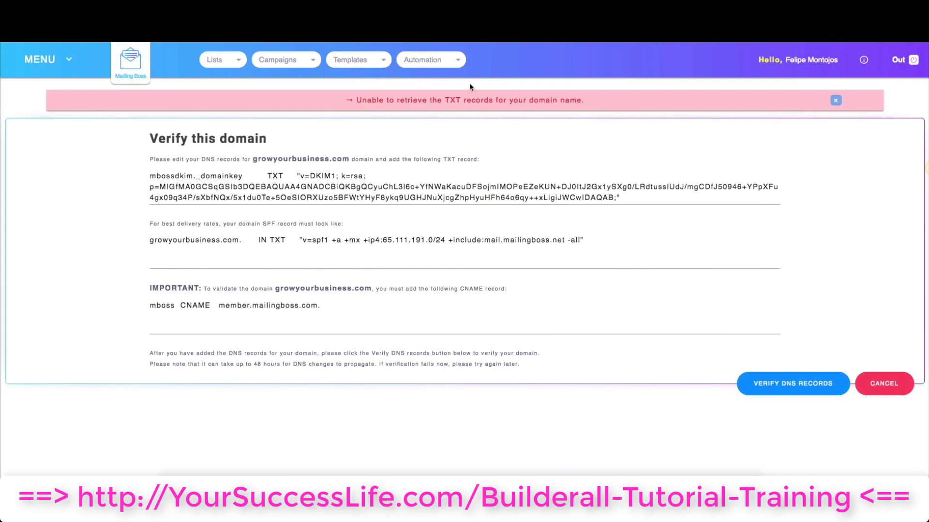
mouse_move(455, 184)
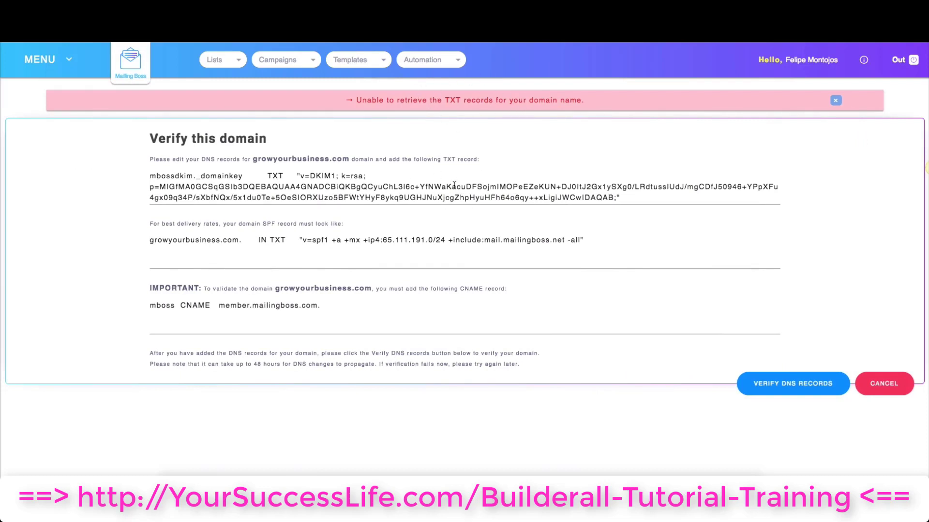
mouse_move(513, 165)
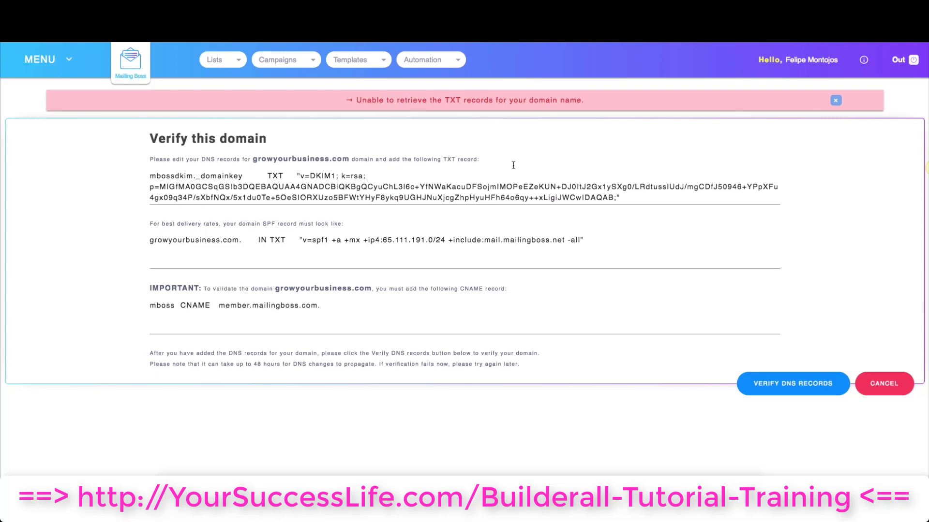
mouse_move(520, 165)
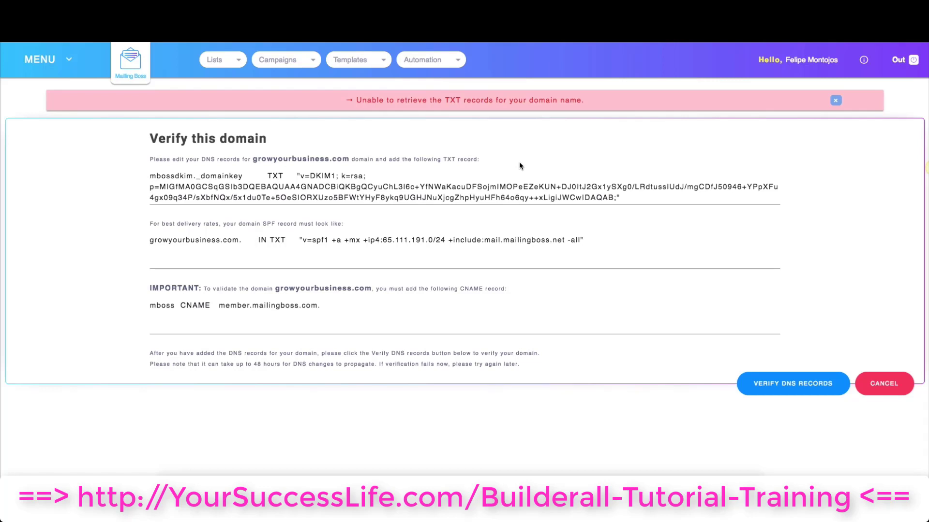
mouse_move(851, 351)
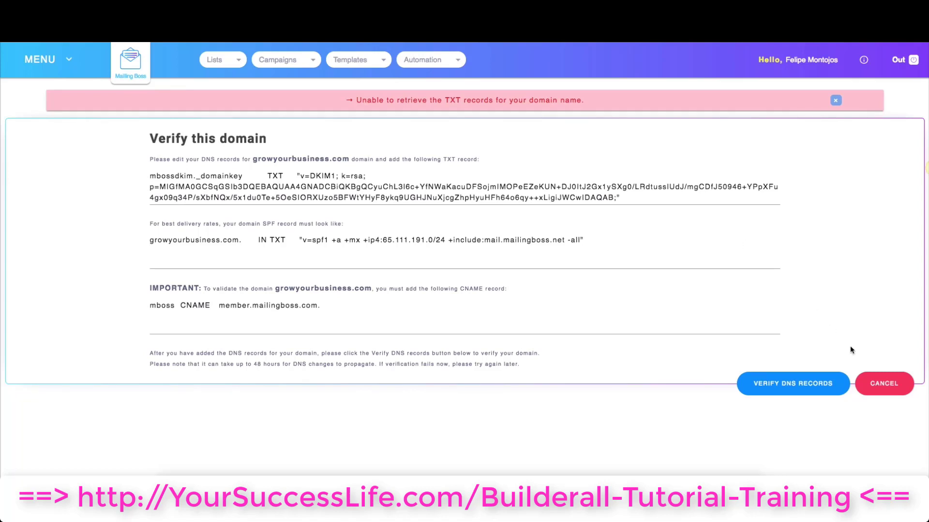
click(883, 383)
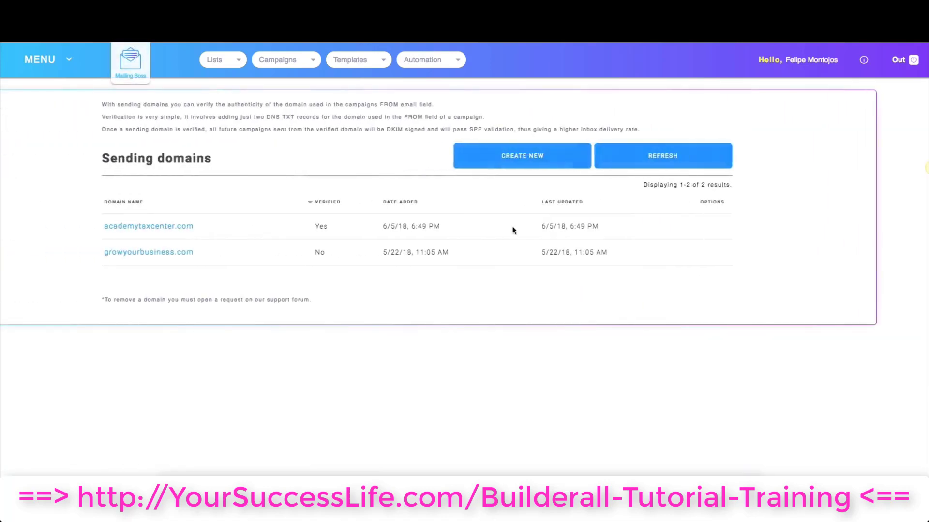